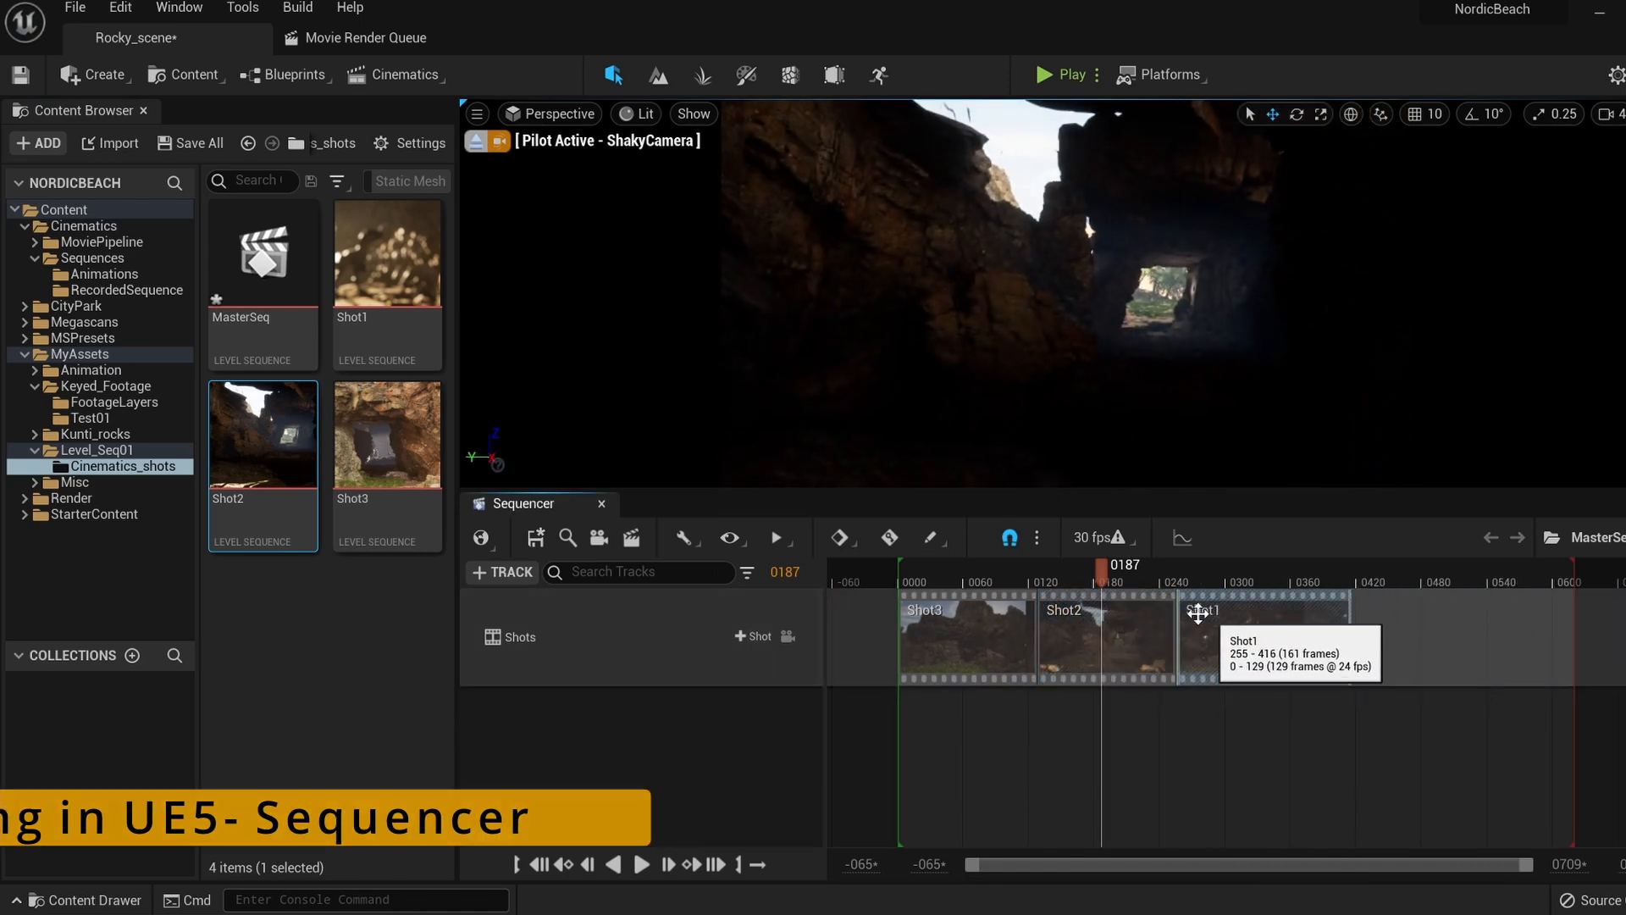
- Move the playhead to about frame 115 so the master sequence plays the rocky arch shots
click(642, 864)
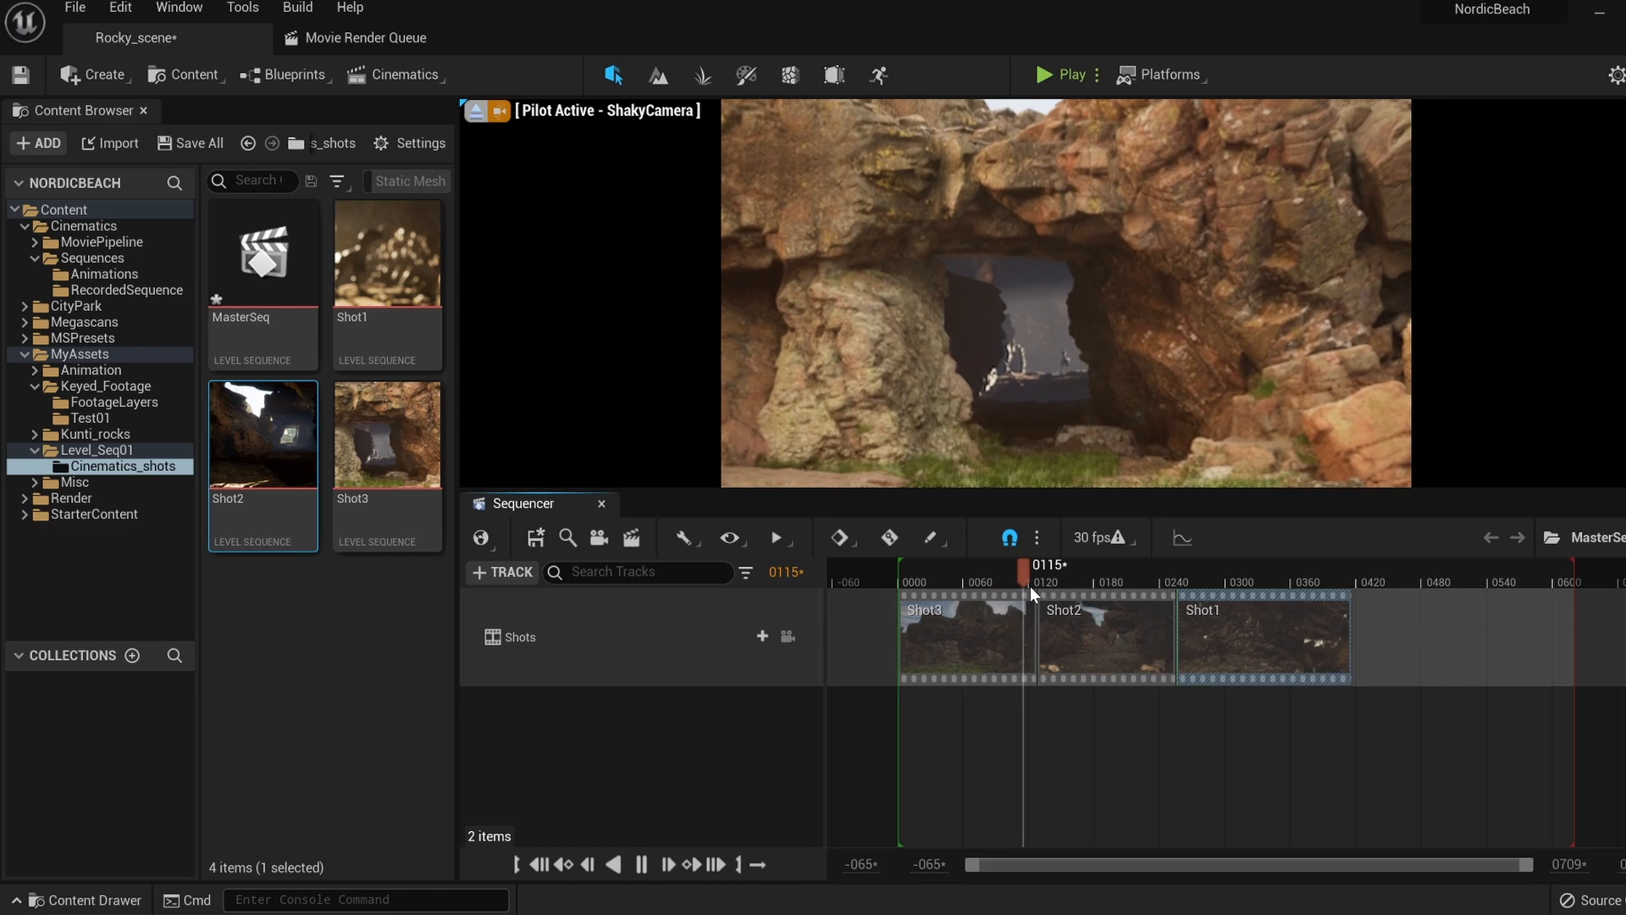